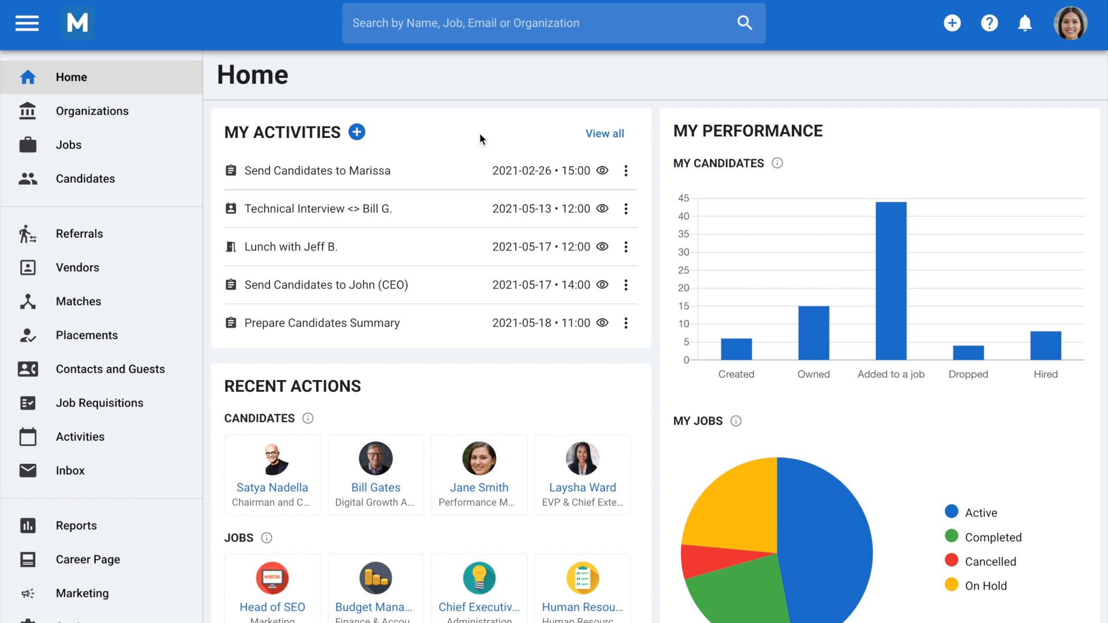
pyautogui.moveTo(338, 253)
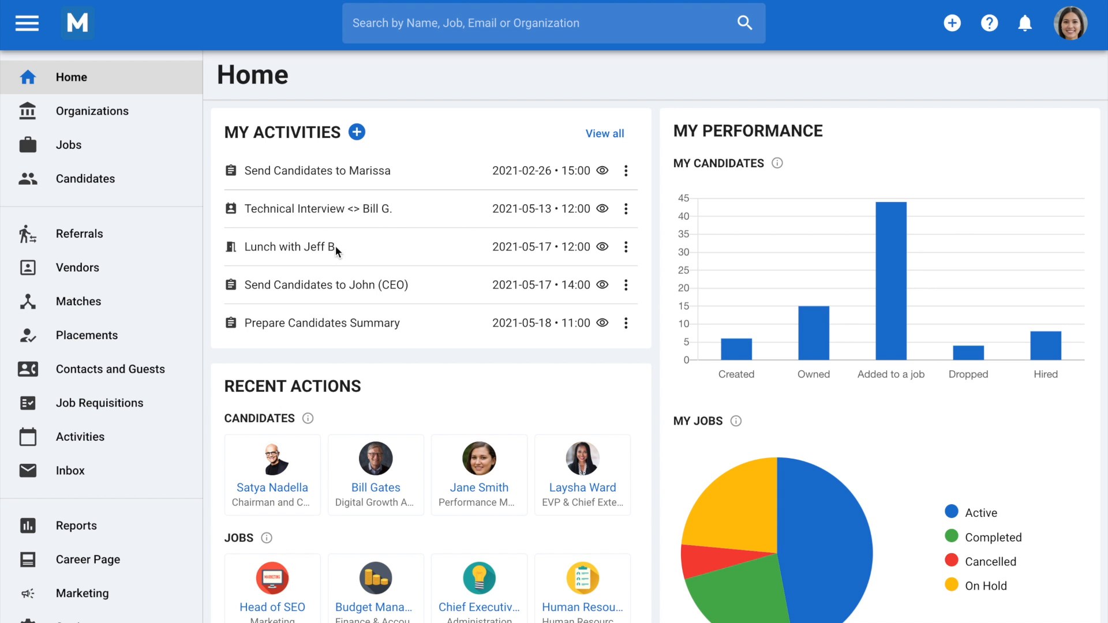
# - Show the email inbox listing recent candidate conversations
pyautogui.click(69, 471)
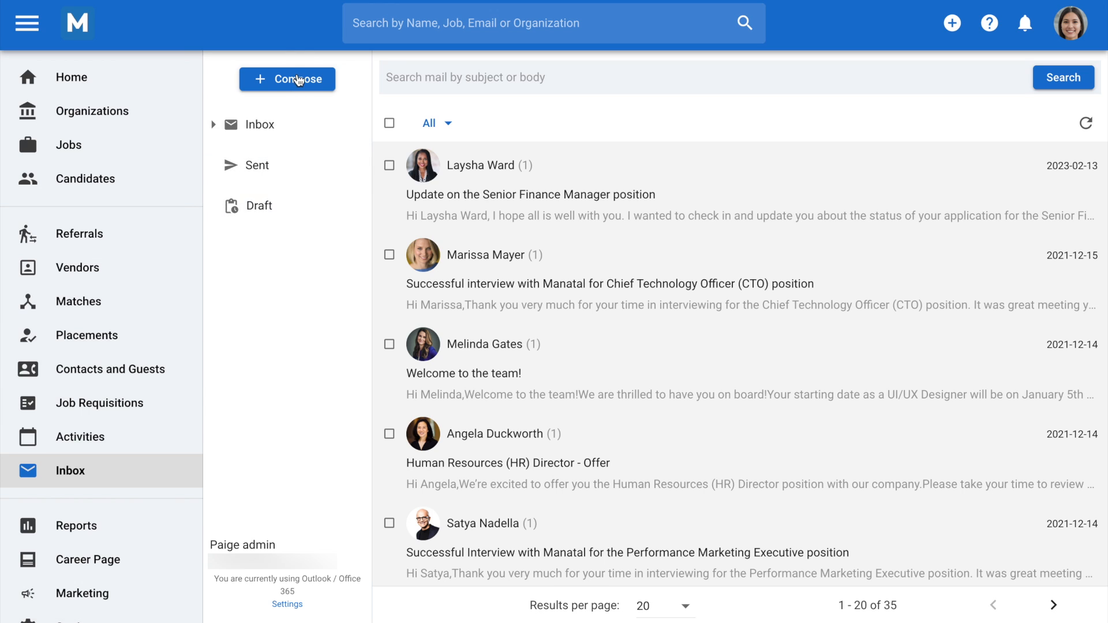
# - Start a new email and add Jane Smith as the recipient
pyautogui.click(287, 79)
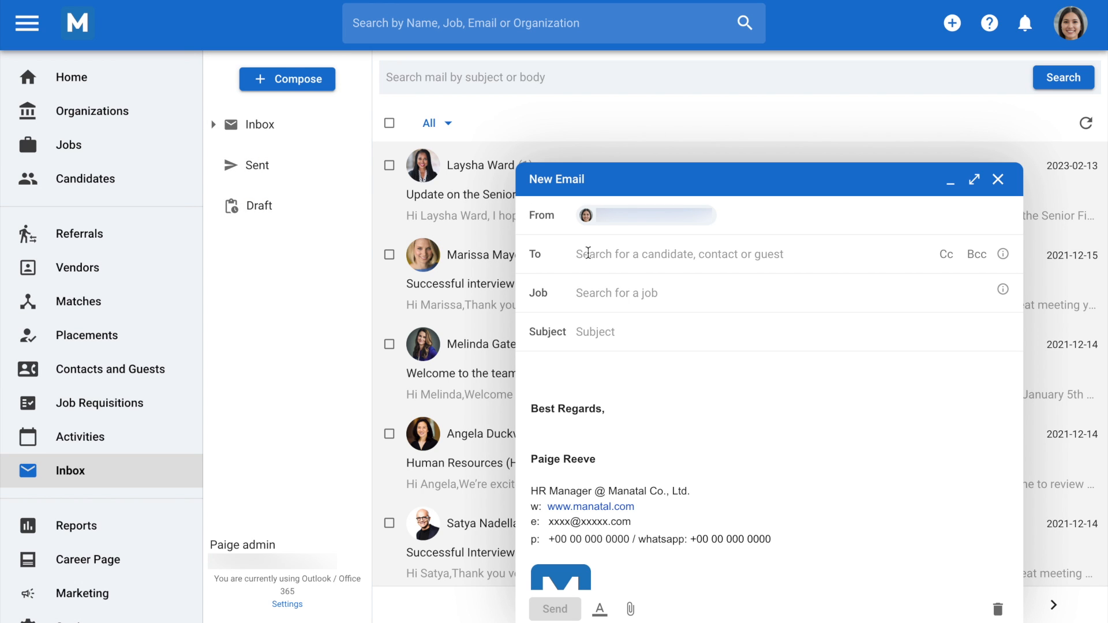
pyautogui.write('jane smith')
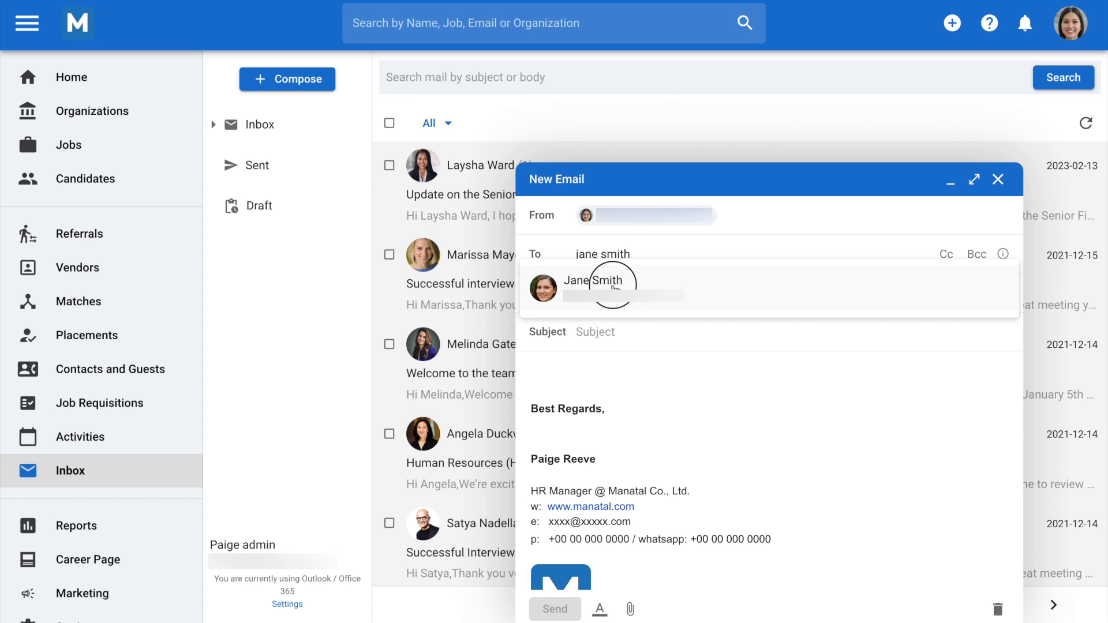
pyautogui.click(593, 288)
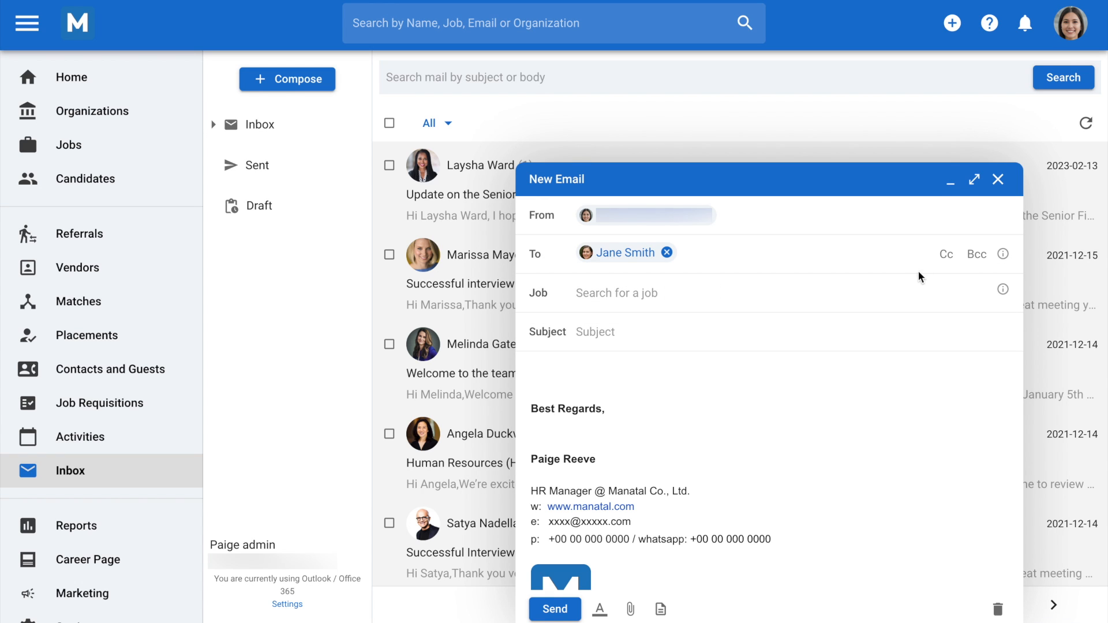
pyautogui.moveTo(980, 271)
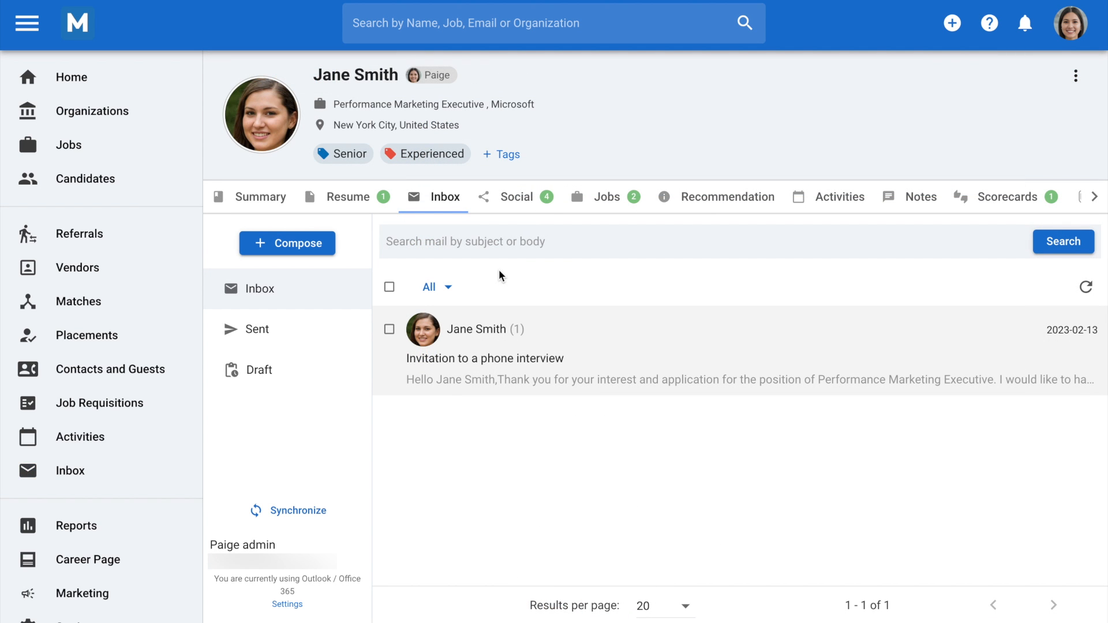
pyautogui.moveTo(455, 222)
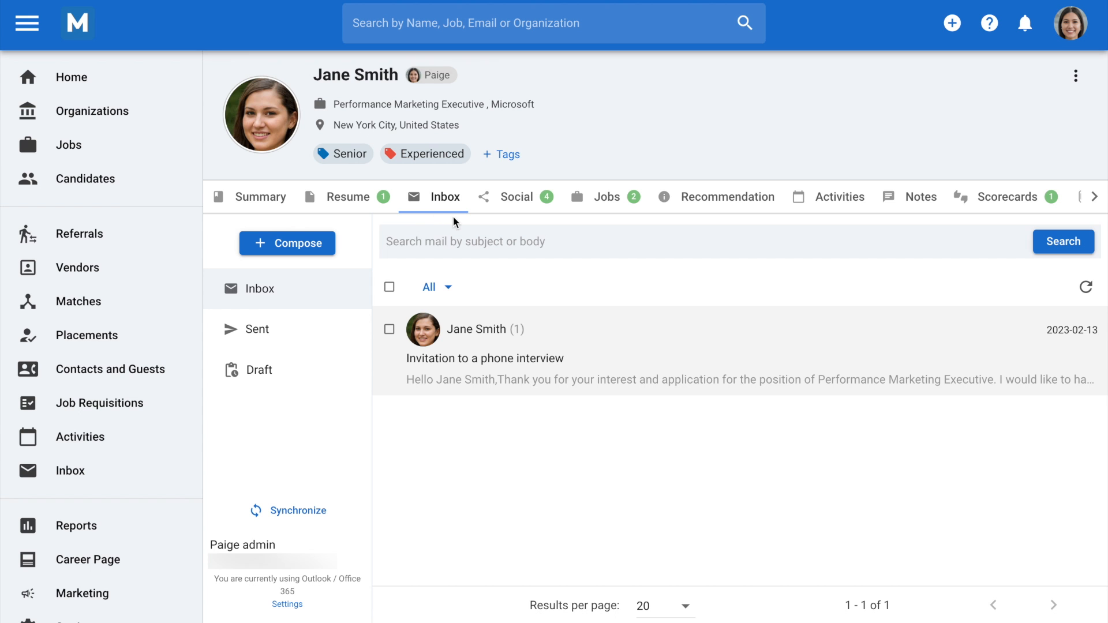
# - Start a new email to Jane Smith from her candidate profile inbox
pyautogui.click(288, 244)
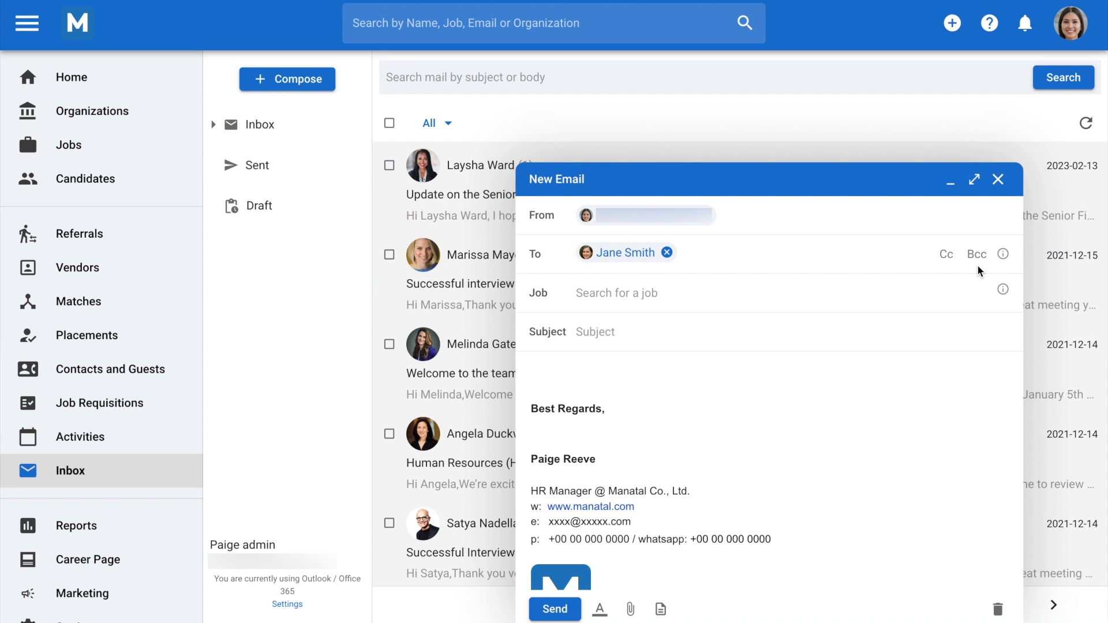
# - Link the email to the Performance Marketing Executive job
pyautogui.write('Performance Marketing Executive')
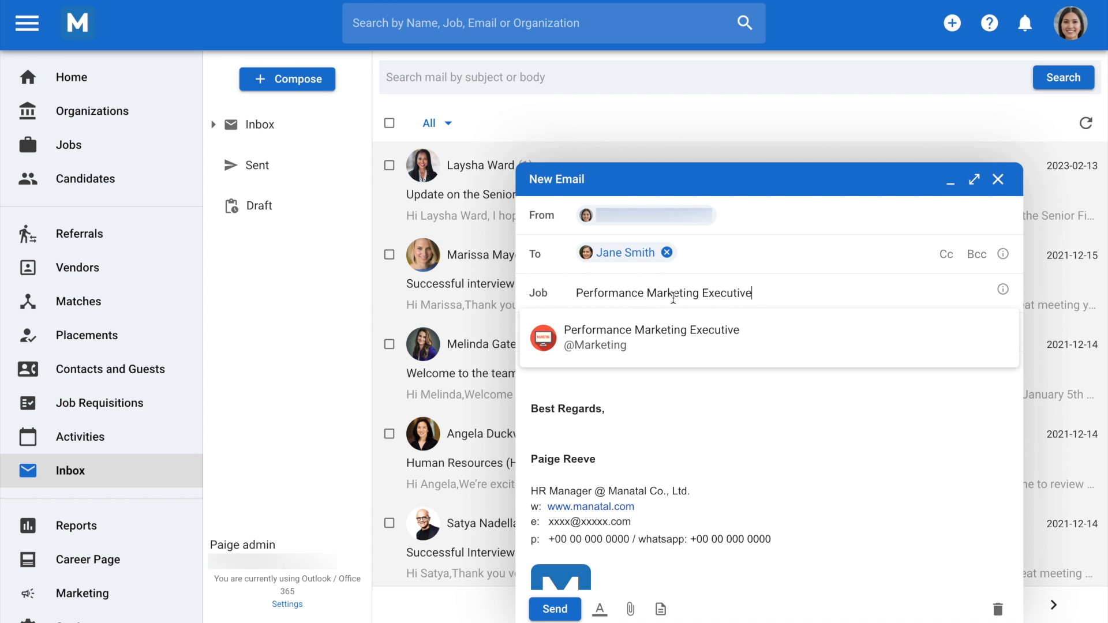
pyautogui.click(649, 337)
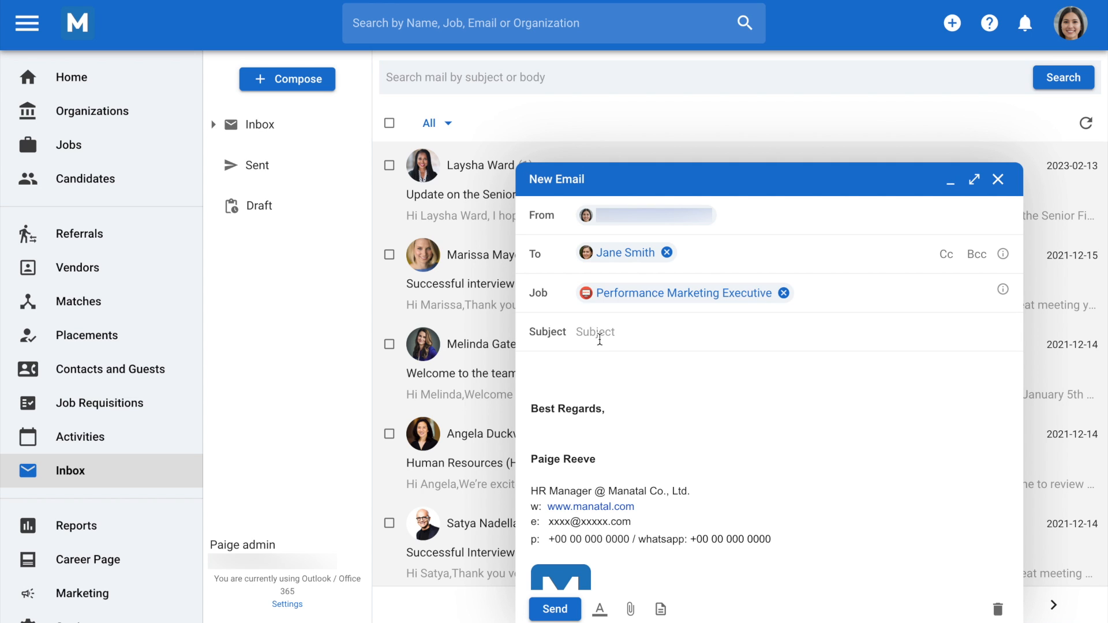
pyautogui.moveTo(661, 609)
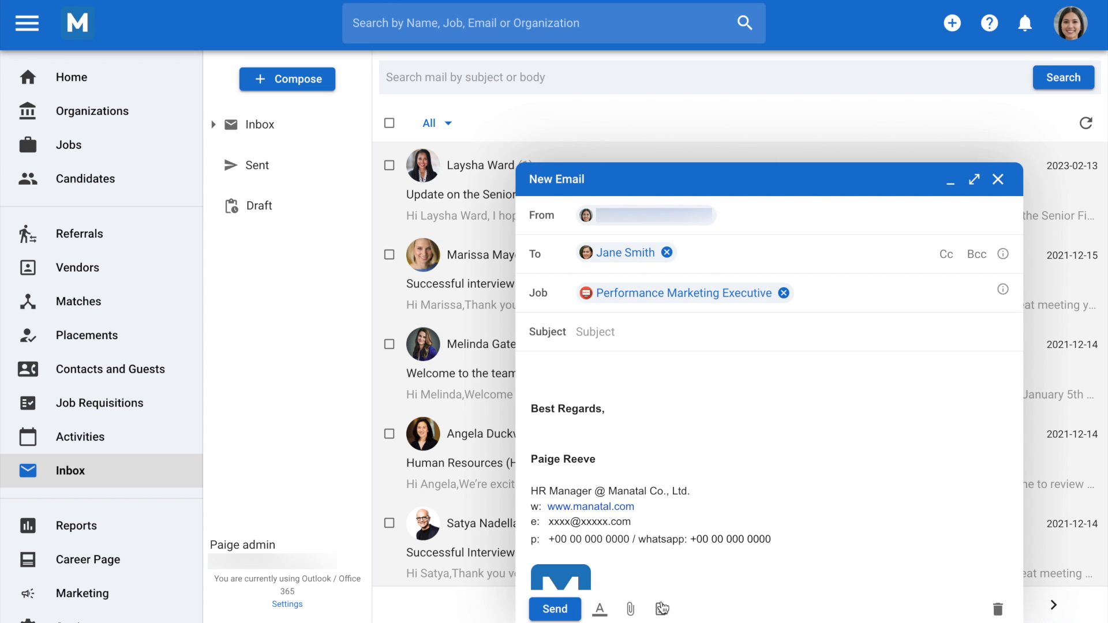
# - Insert the Successful Interview Email Template into the email's subject and body
pyautogui.click(660, 609)
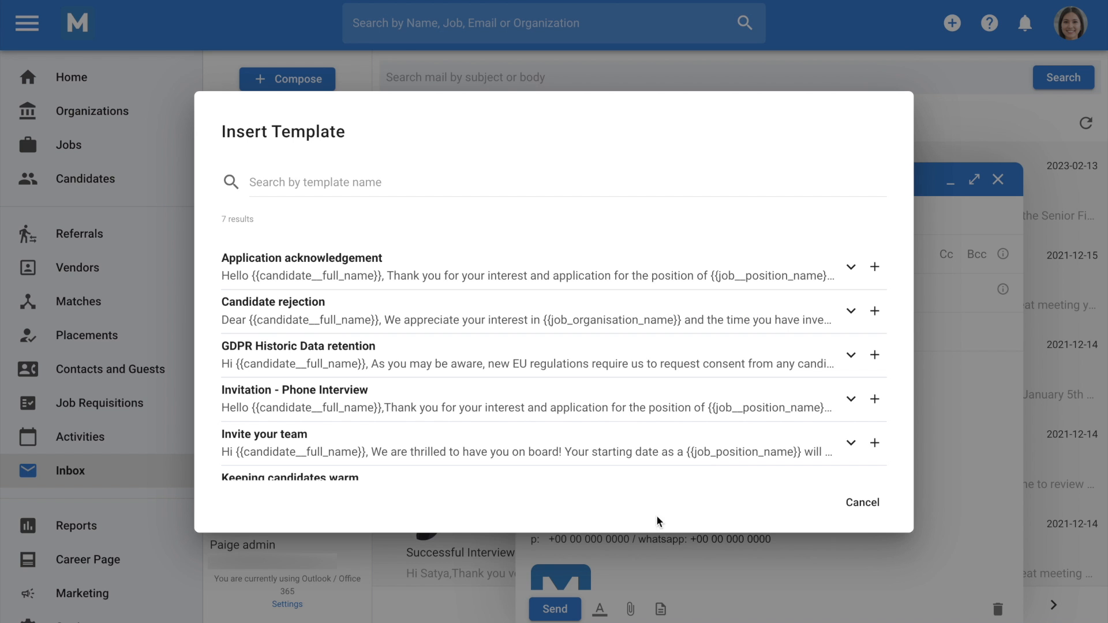
pyautogui.scroll(-3)
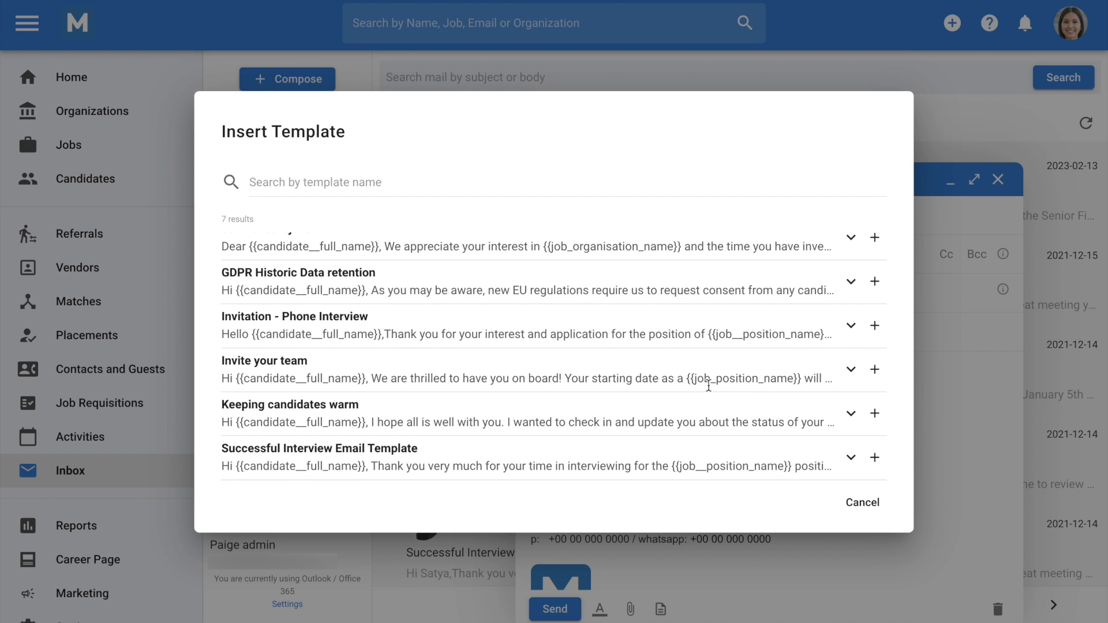
pyautogui.click(874, 457)
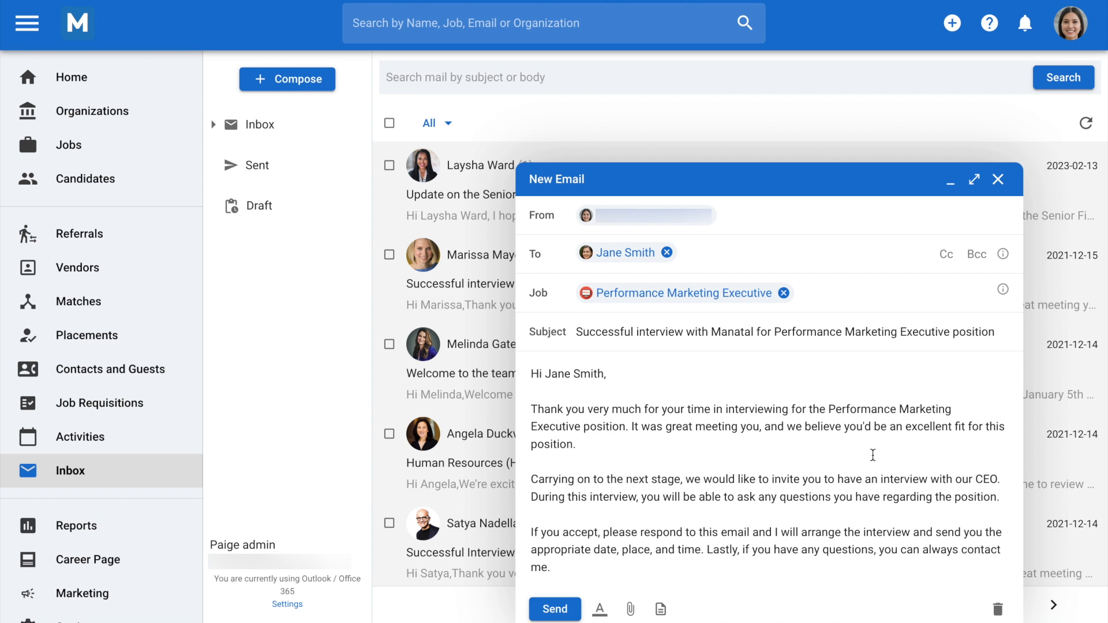
pyautogui.moveTo(606, 581)
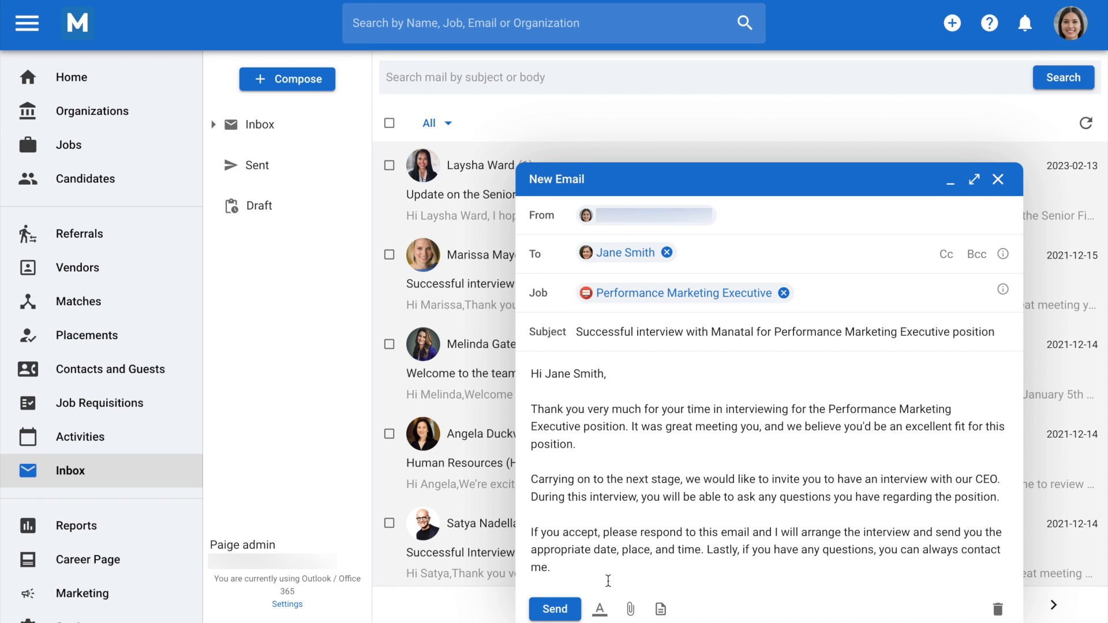
# - Send the email to Jane Smith, then go to Settings' email templates management page
pyautogui.click(555, 609)
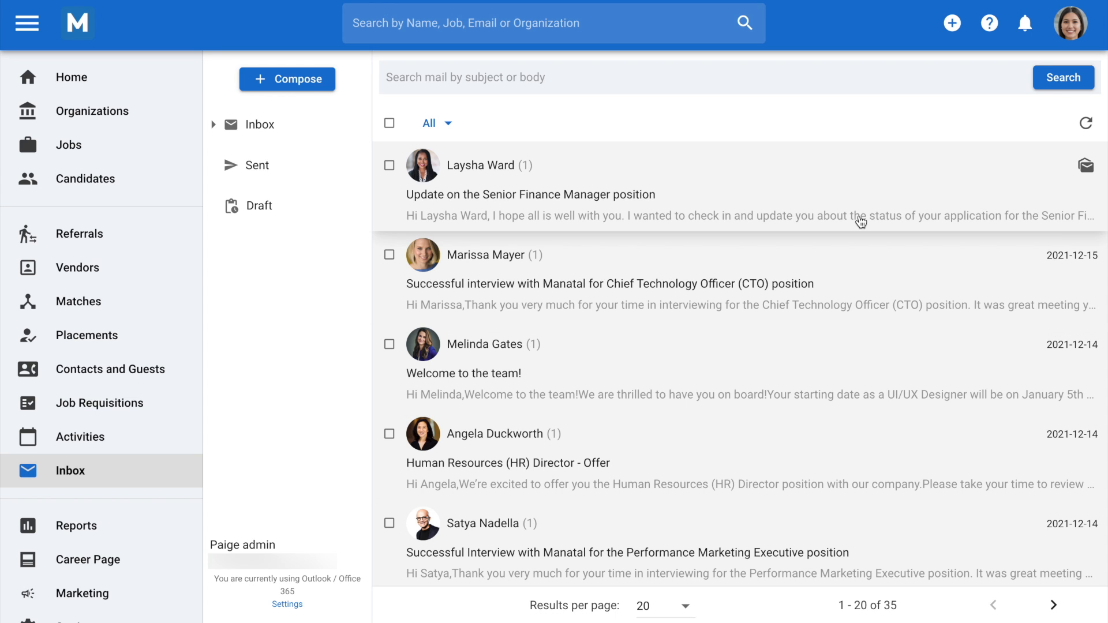
pyautogui.click(1072, 23)
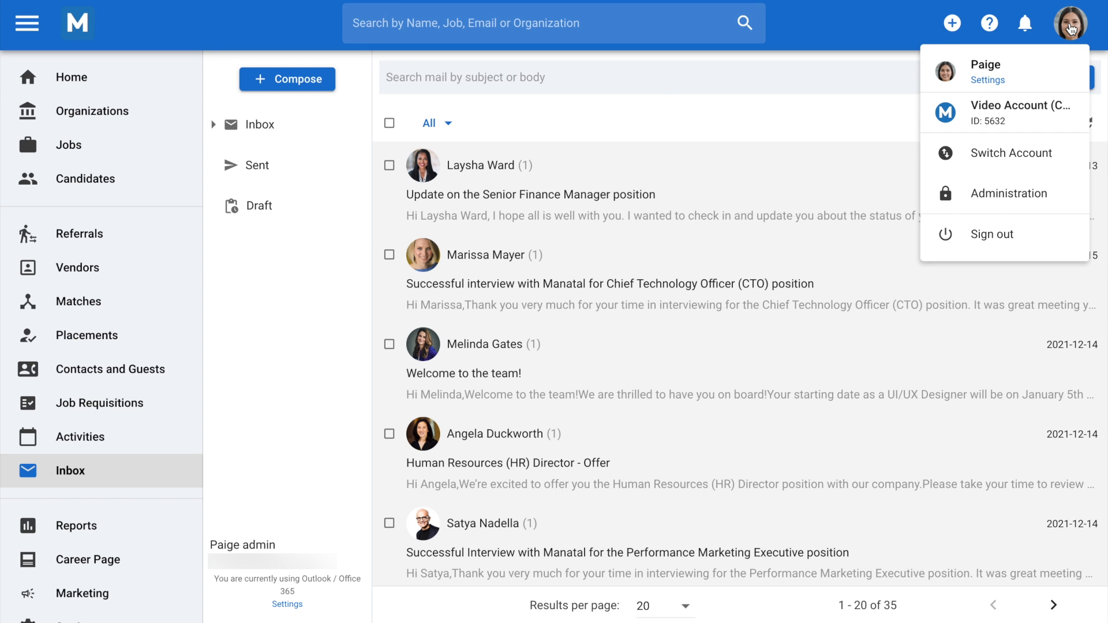
pyautogui.click(988, 80)
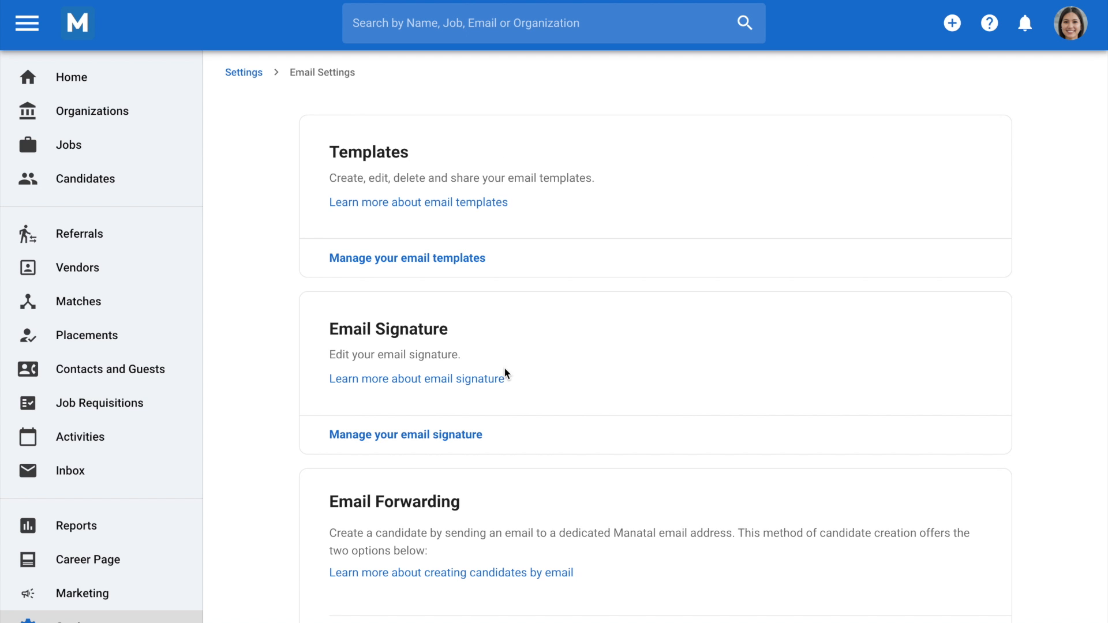
pyautogui.click(407, 257)
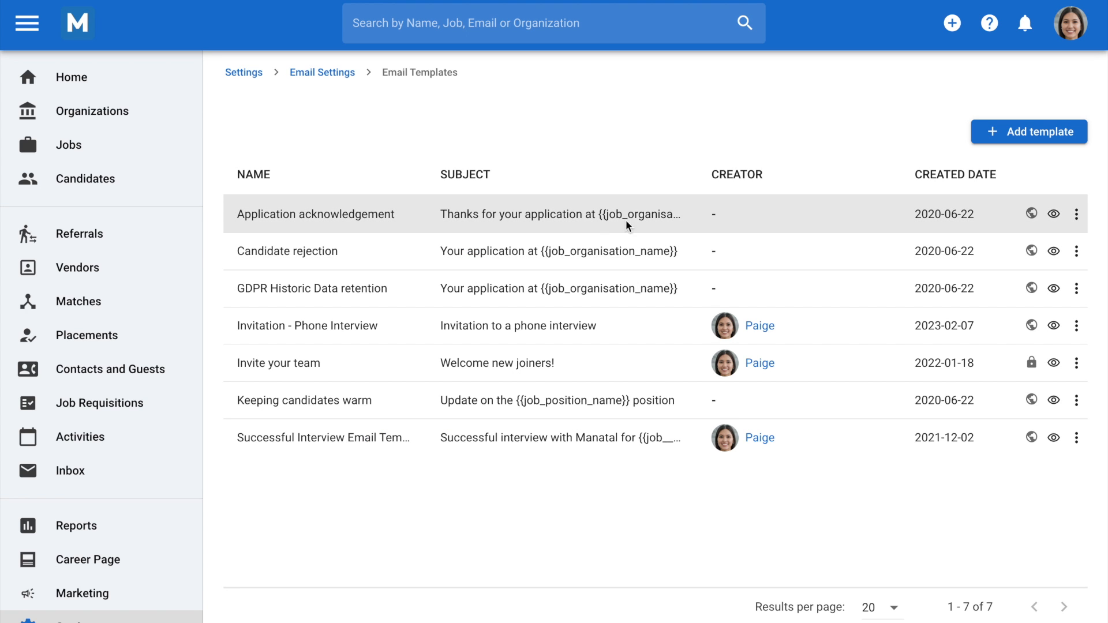
# - Create a shared Referral Outreach template with subject '{{job_position_name}} at {{job_organisation_name}}'
pyautogui.click(1028, 132)
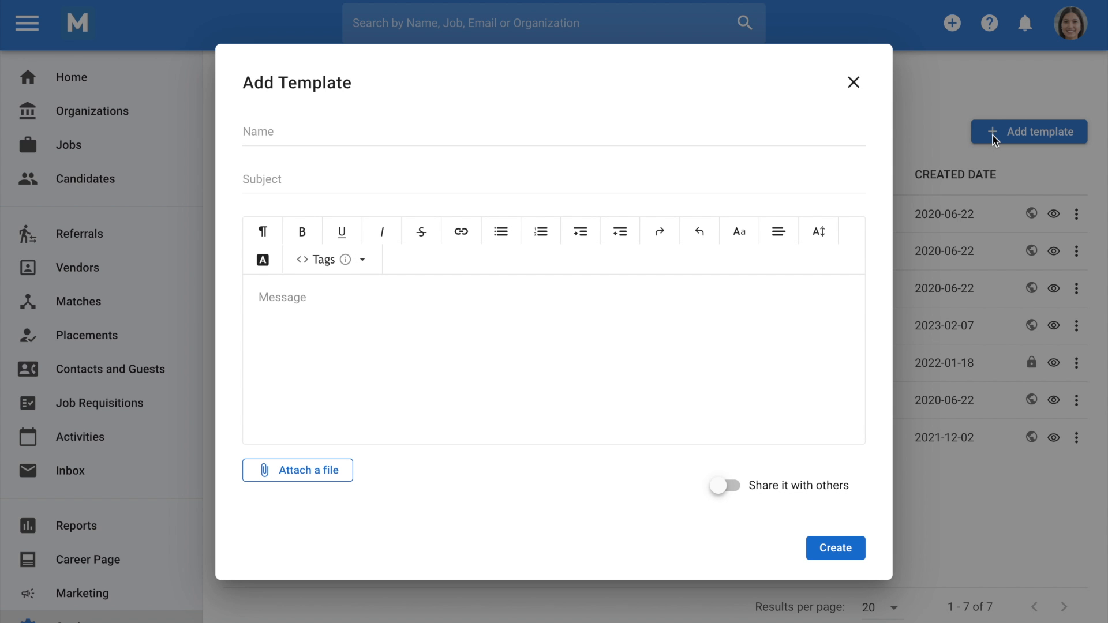
pyautogui.click(482, 137)
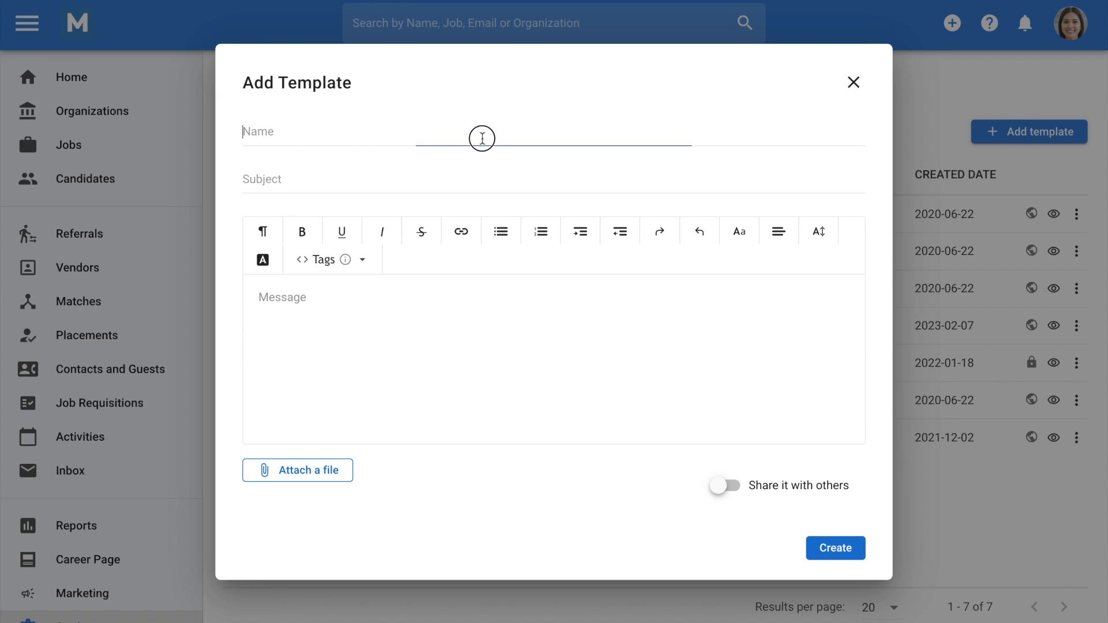
pyautogui.write('{{job_position_name}} at {{job_organisation_name}}')
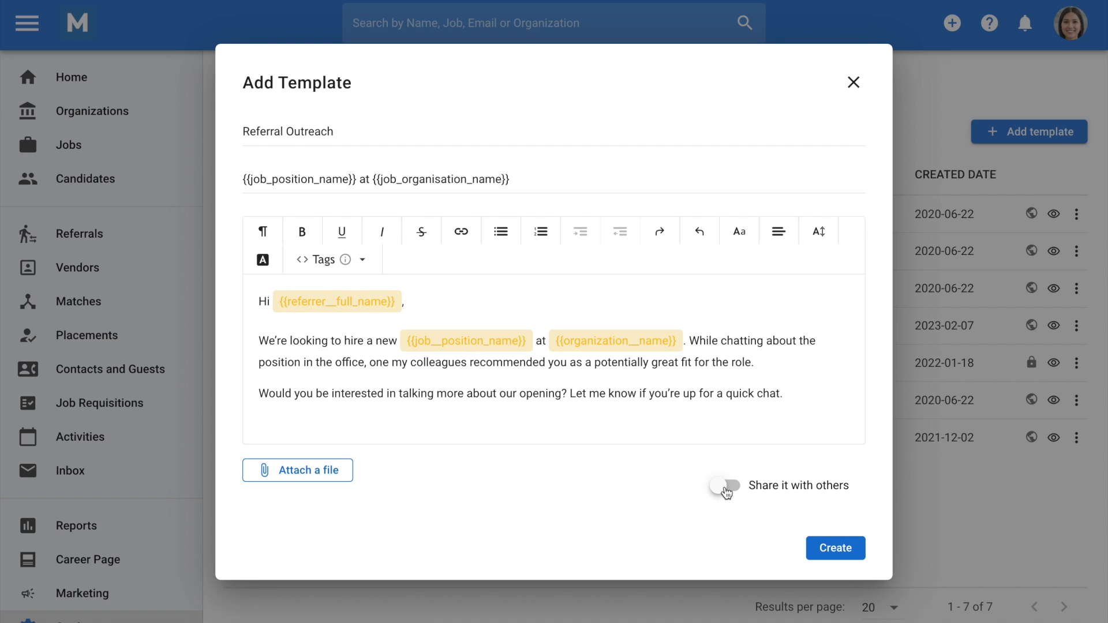
pyautogui.click(725, 485)
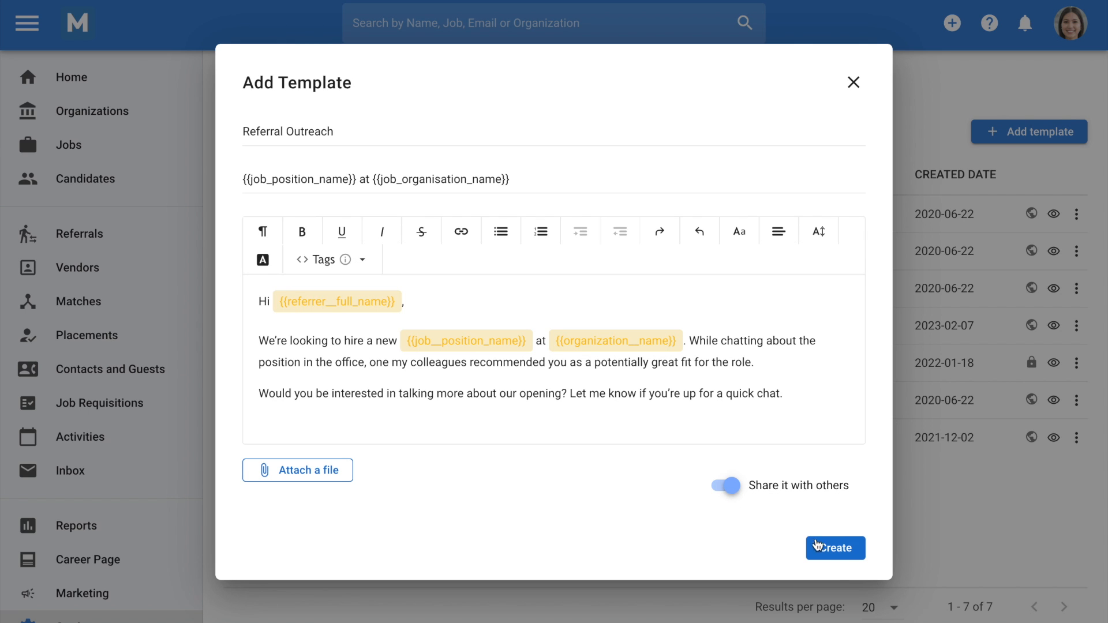
pyautogui.click(835, 547)
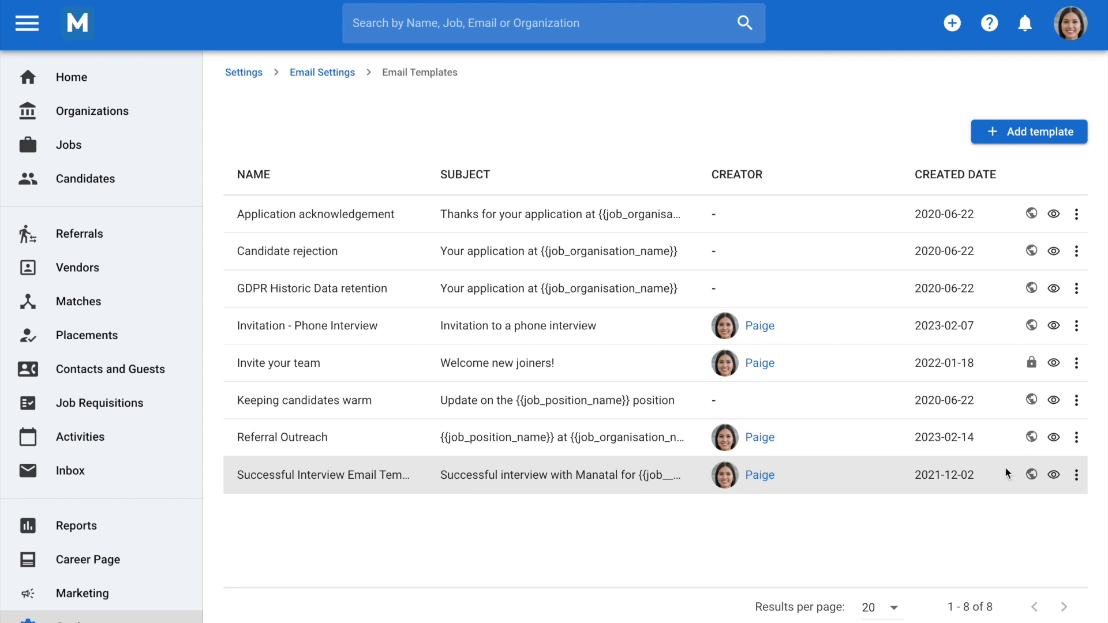
pyautogui.click(1077, 436)
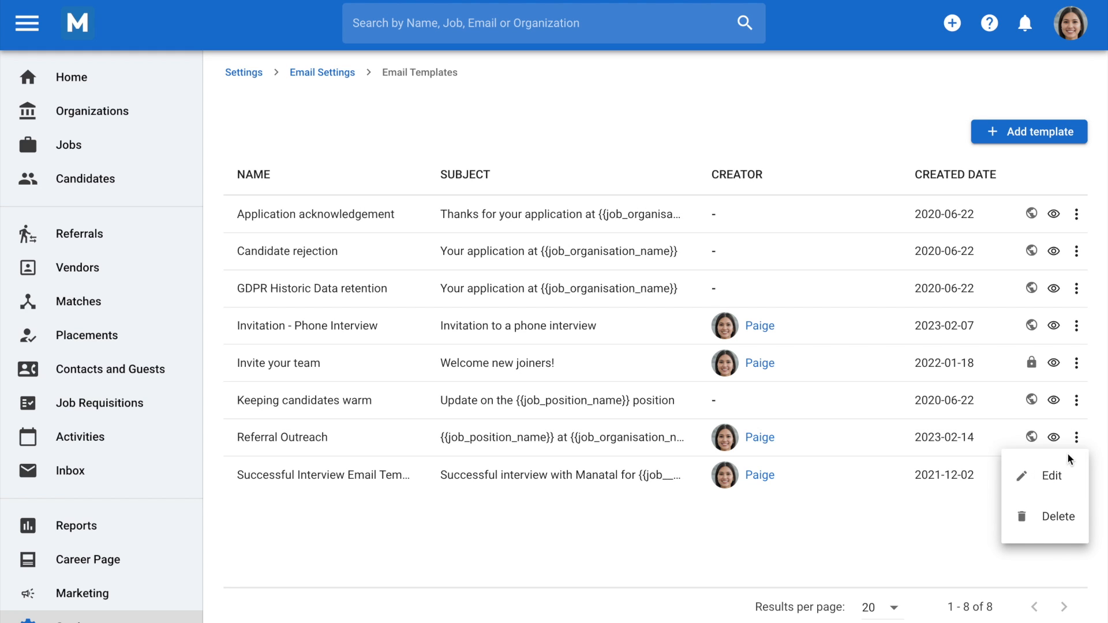
pyautogui.moveTo(1051, 478)
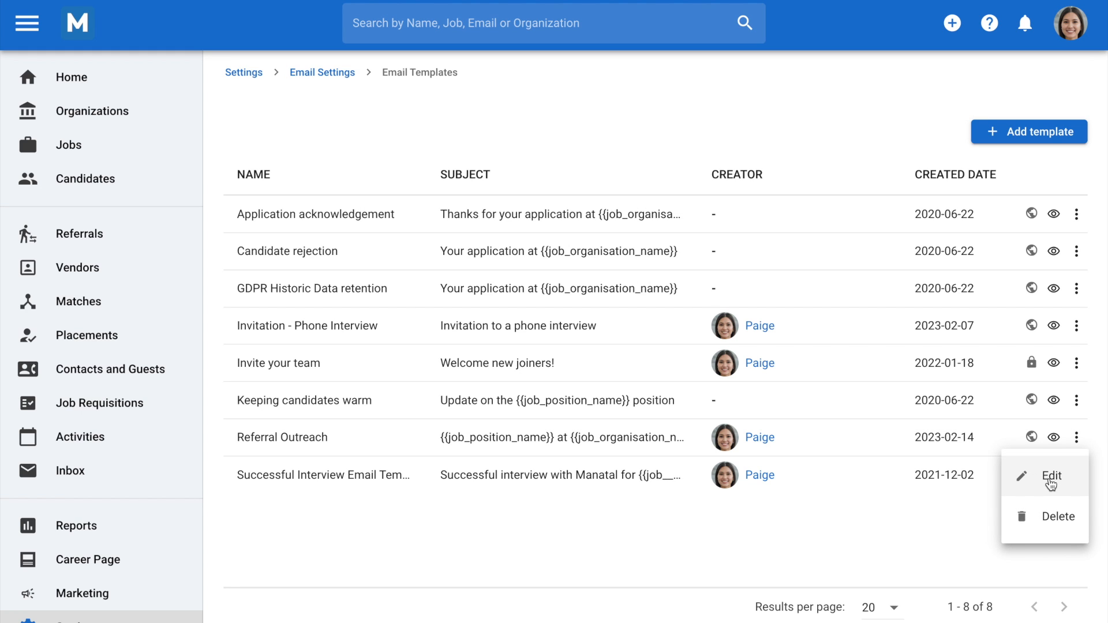
pyautogui.moveTo(1052, 465)
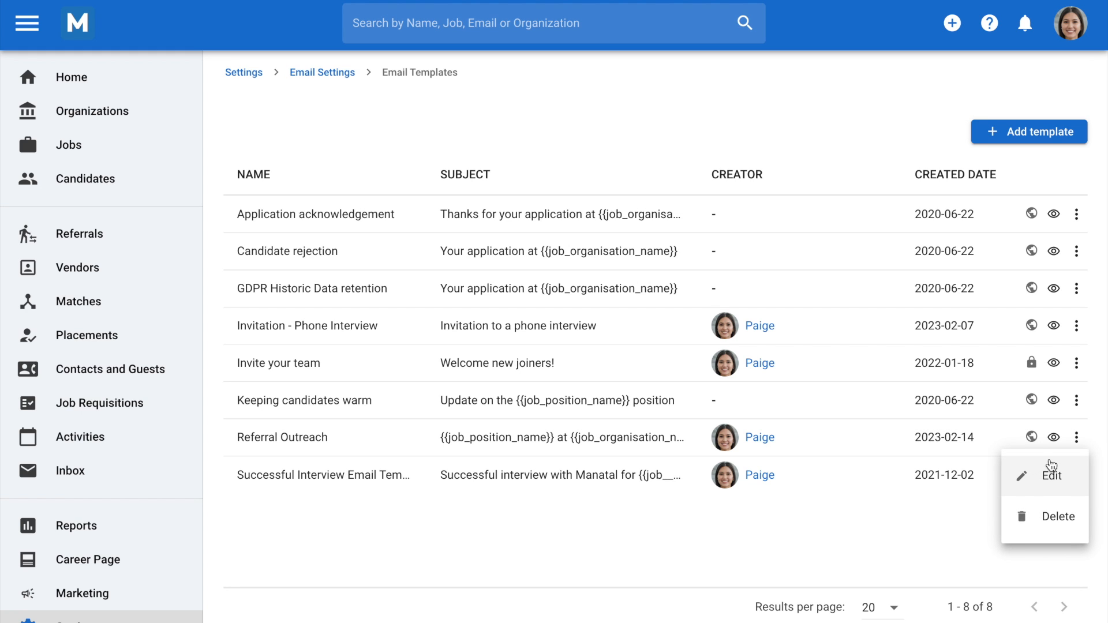
pyautogui.click(1053, 437)
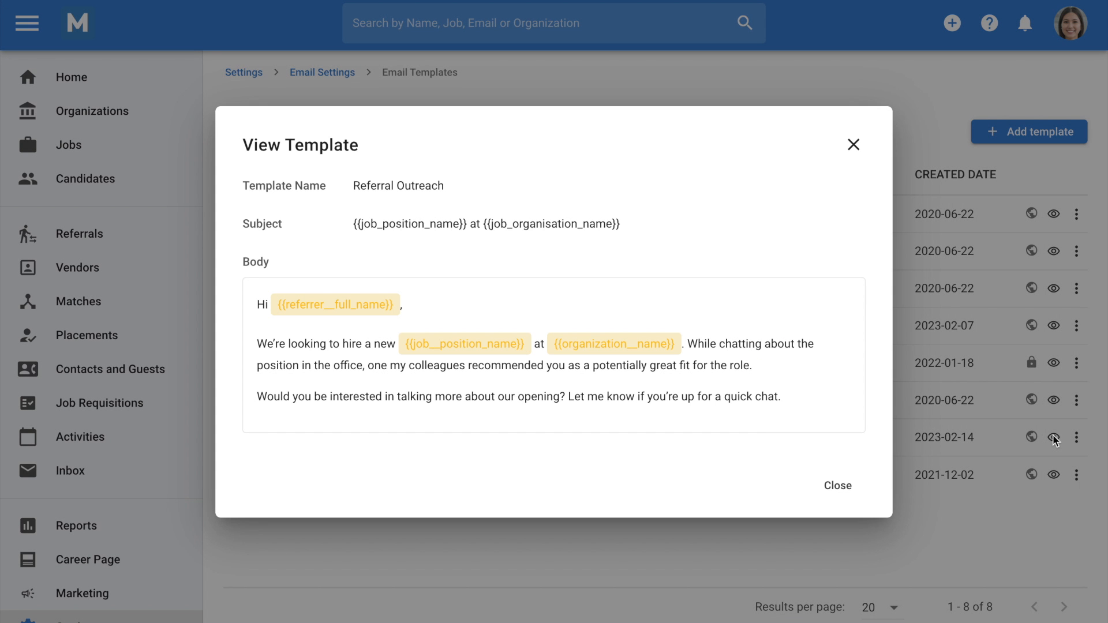
pyautogui.click(838, 486)
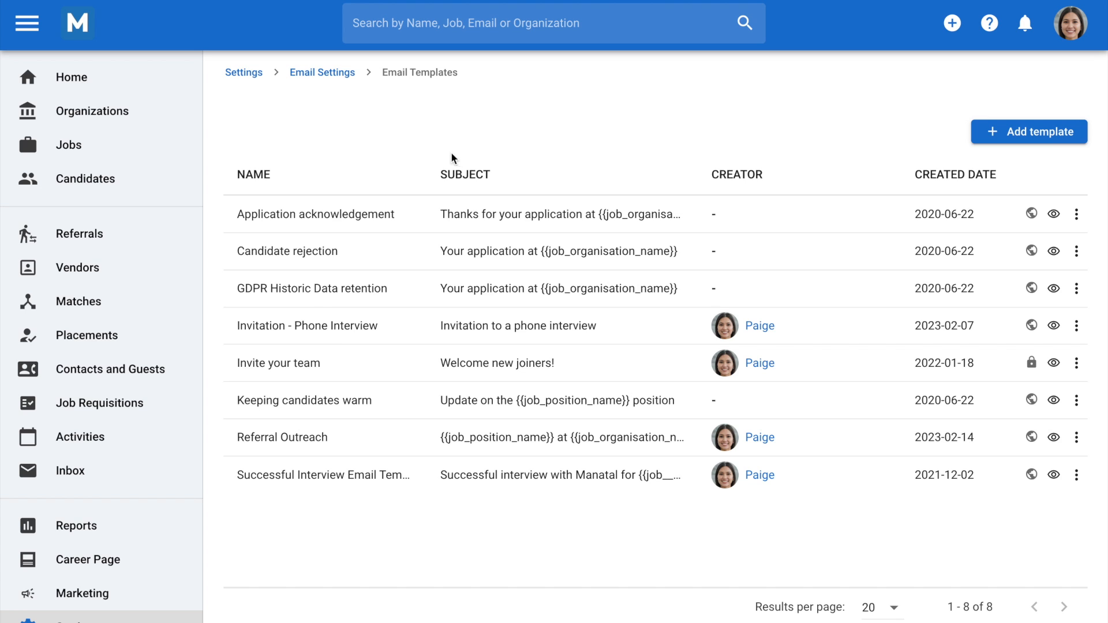
pyautogui.click(322, 71)
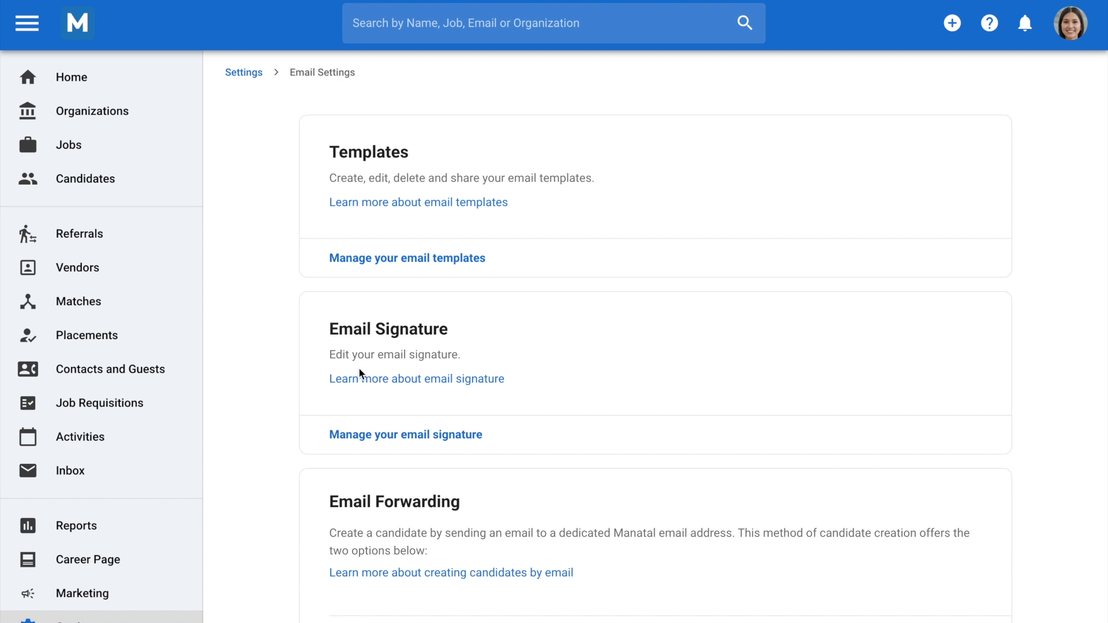
pyautogui.click(405, 434)
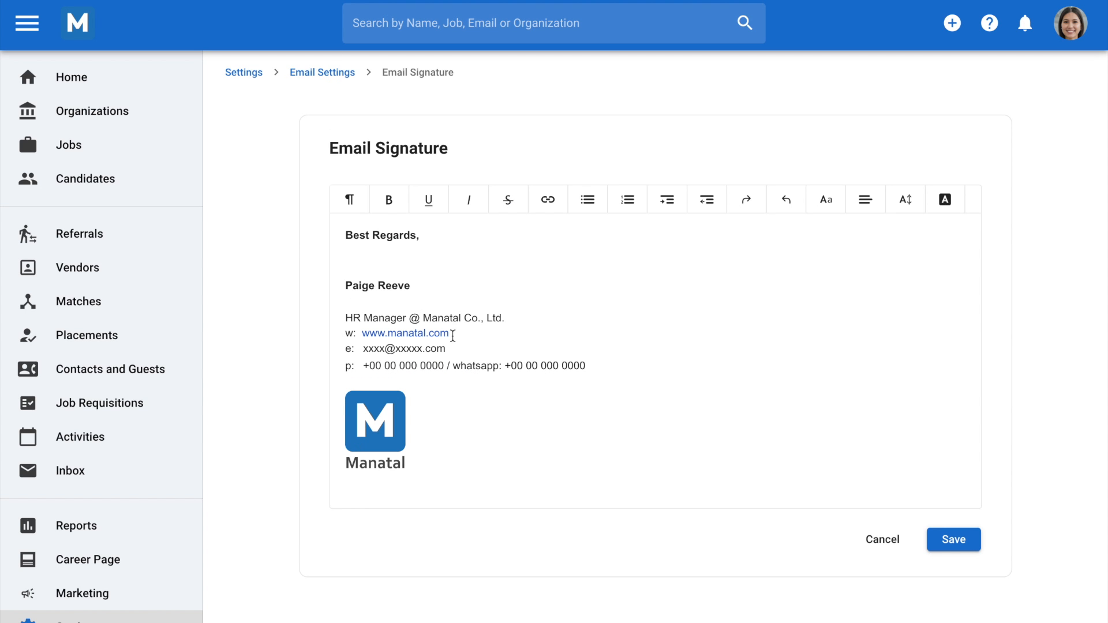
pyautogui.moveTo(673, 404)
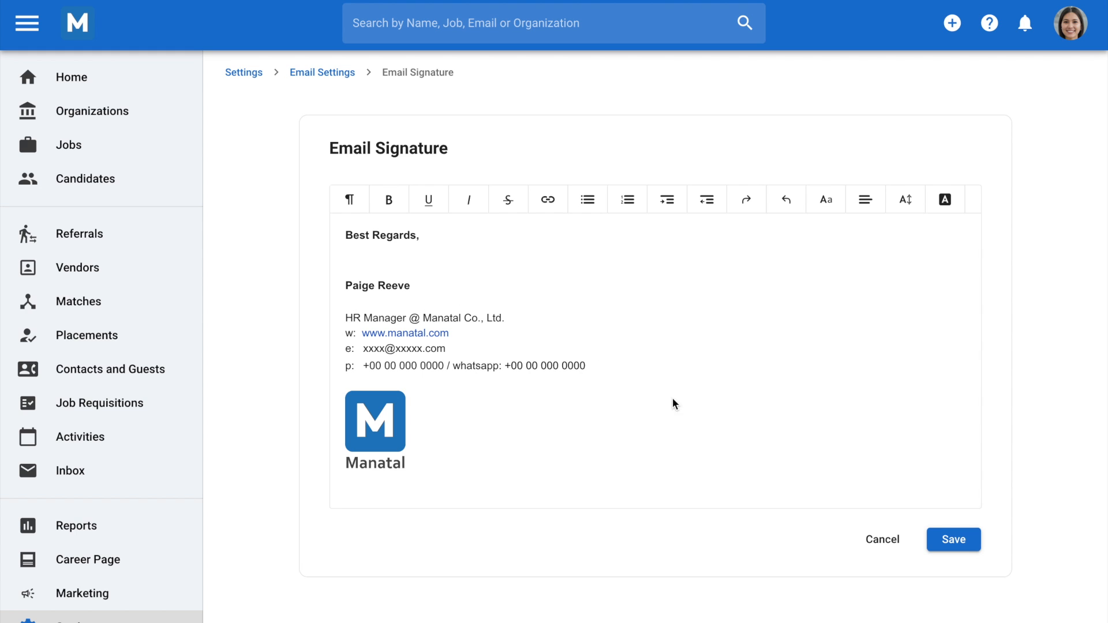
pyautogui.click(952, 539)
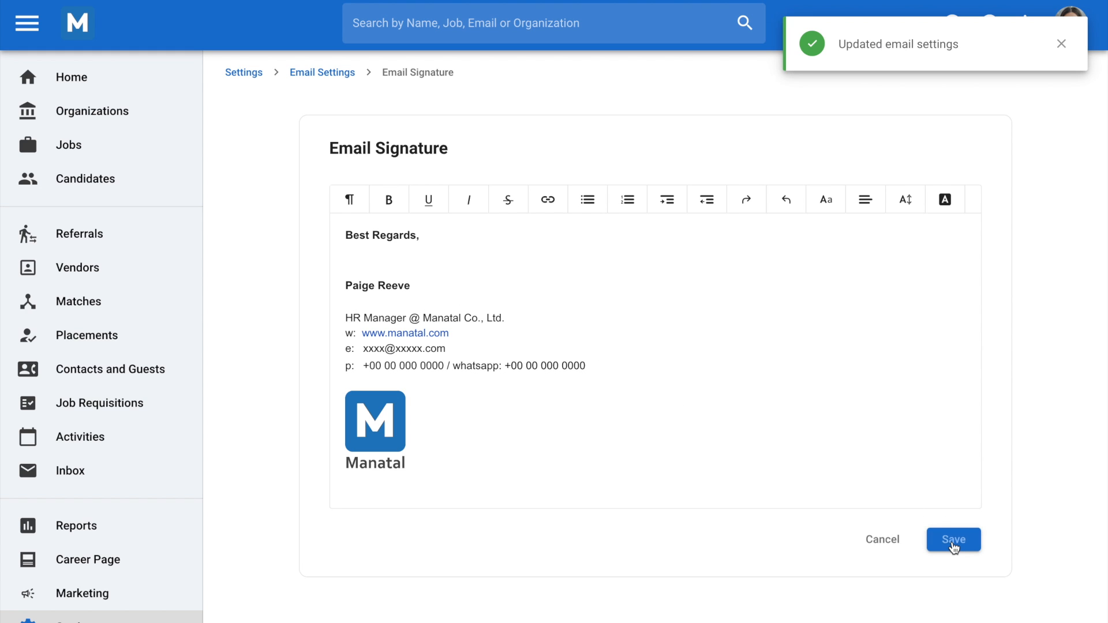